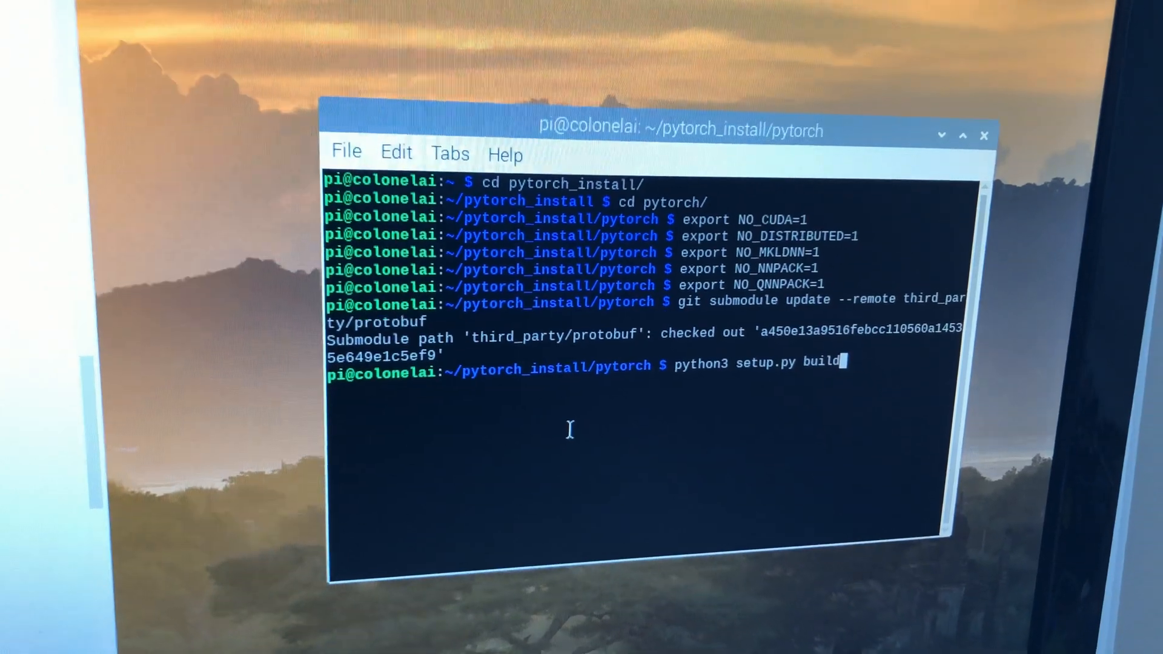
Run python3 setup.py build in the pytorch folder to start the PyTorch build.
{"action": "key", "text": "Return"}
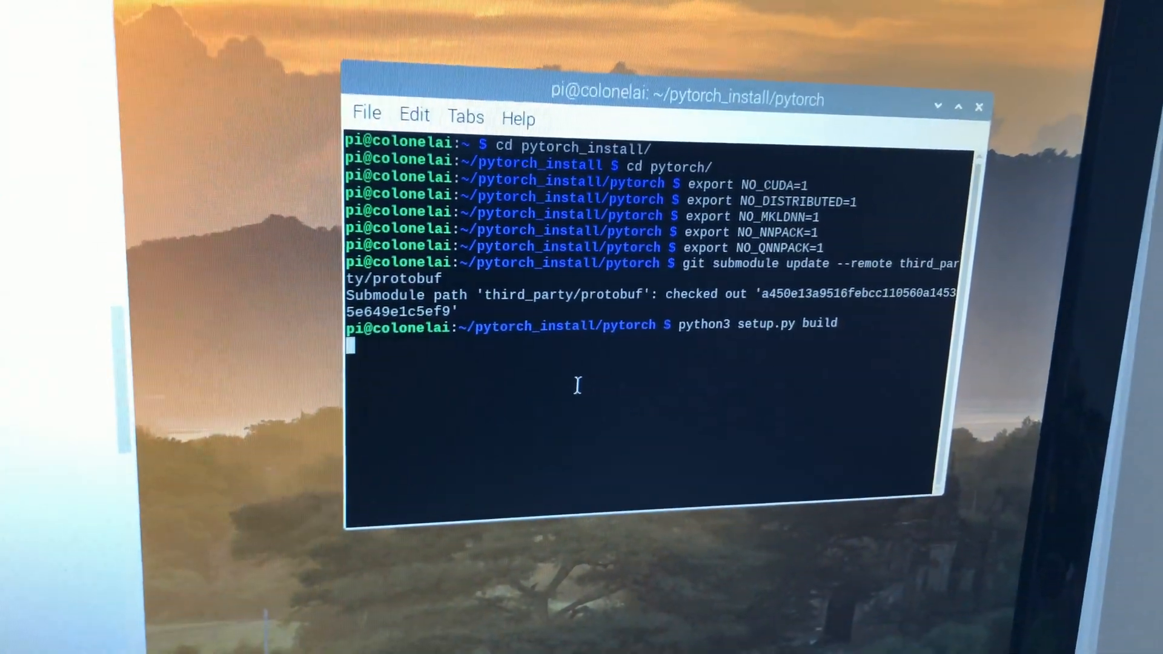